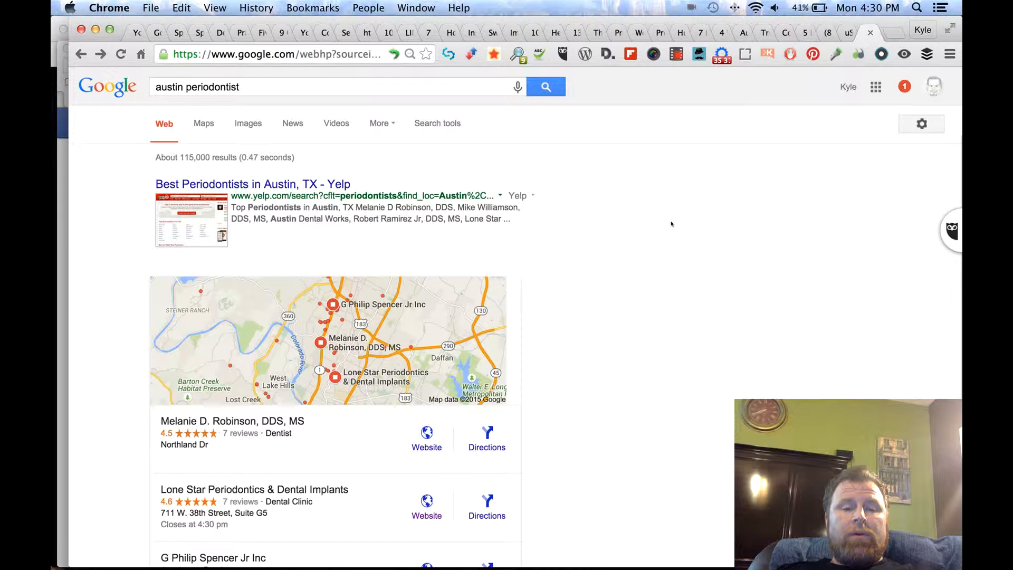
scroll(down, 3)
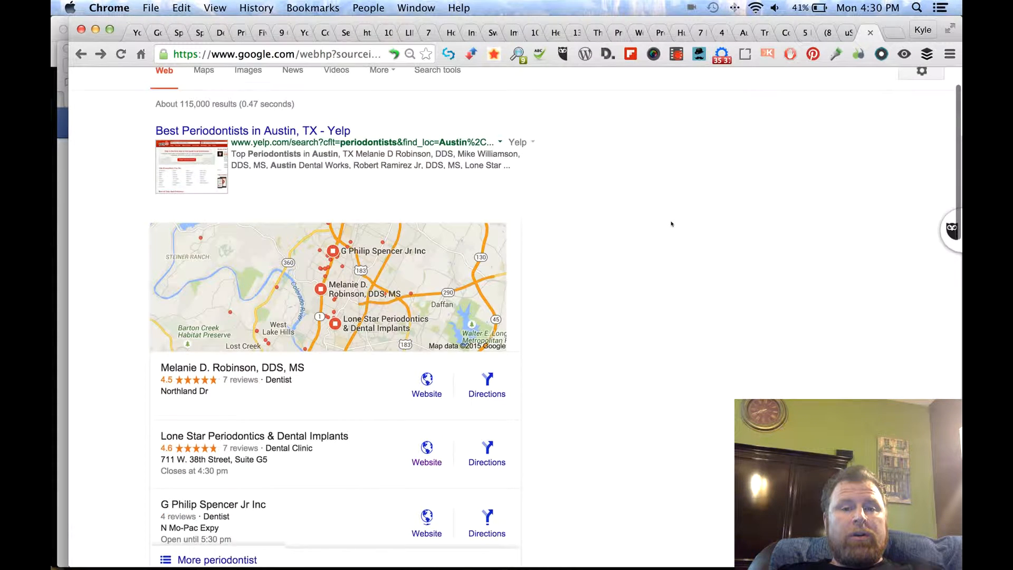
scroll(down, 3)
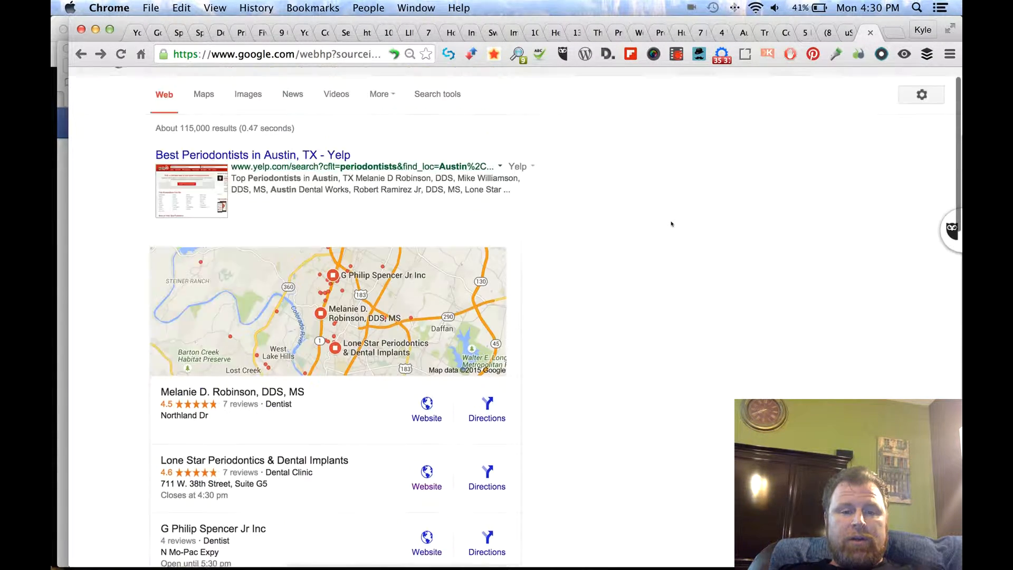
scroll(down, 3)
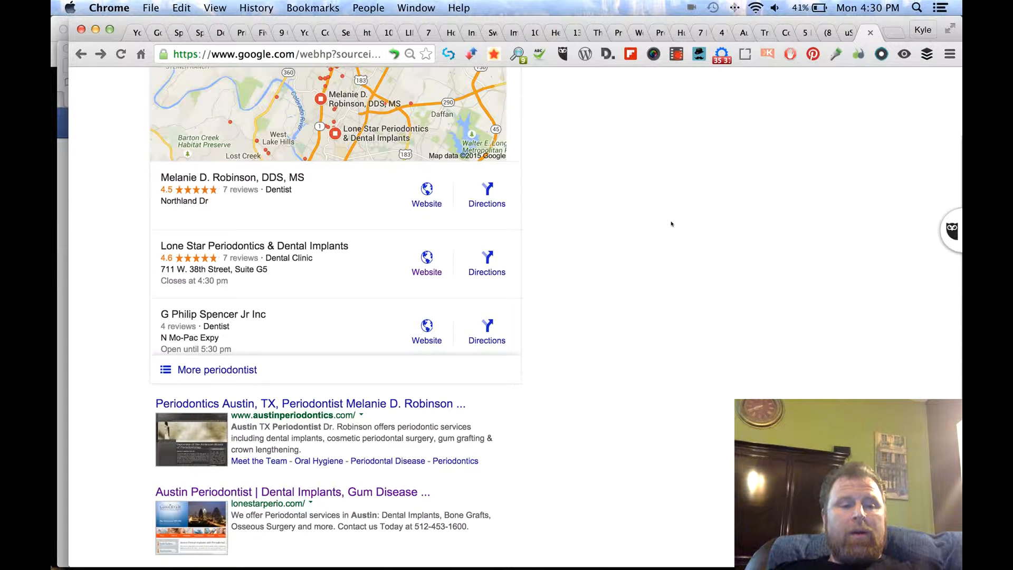
mouse_move(565, 184)
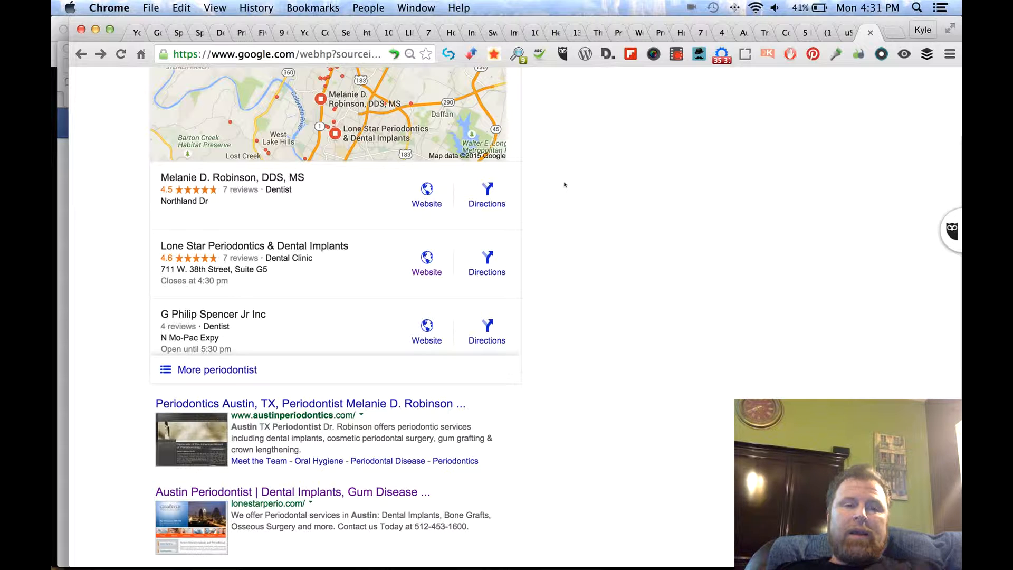
scroll(down, 3)
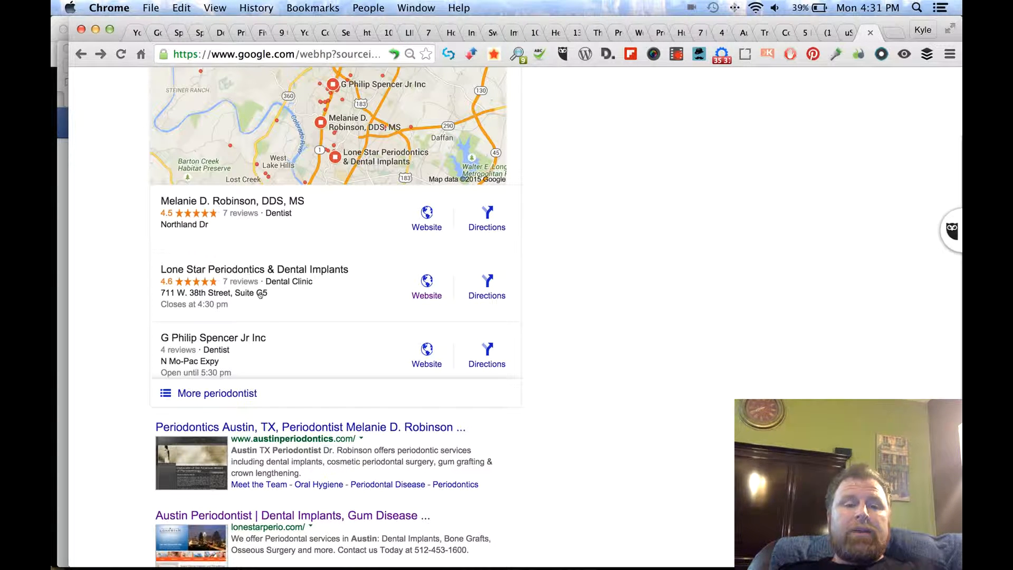
mouse_move(487, 296)
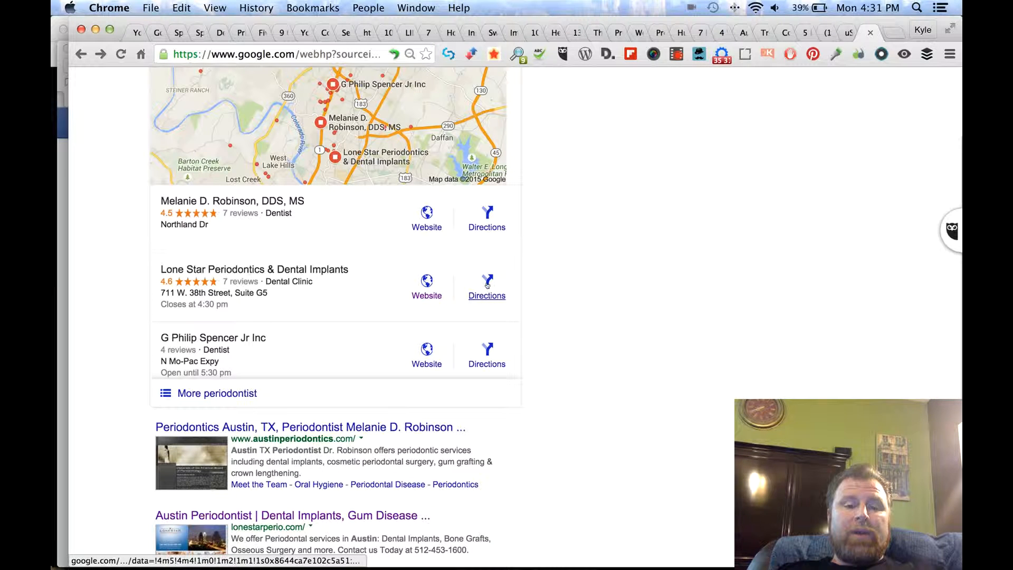
mouse_move(380, 301)
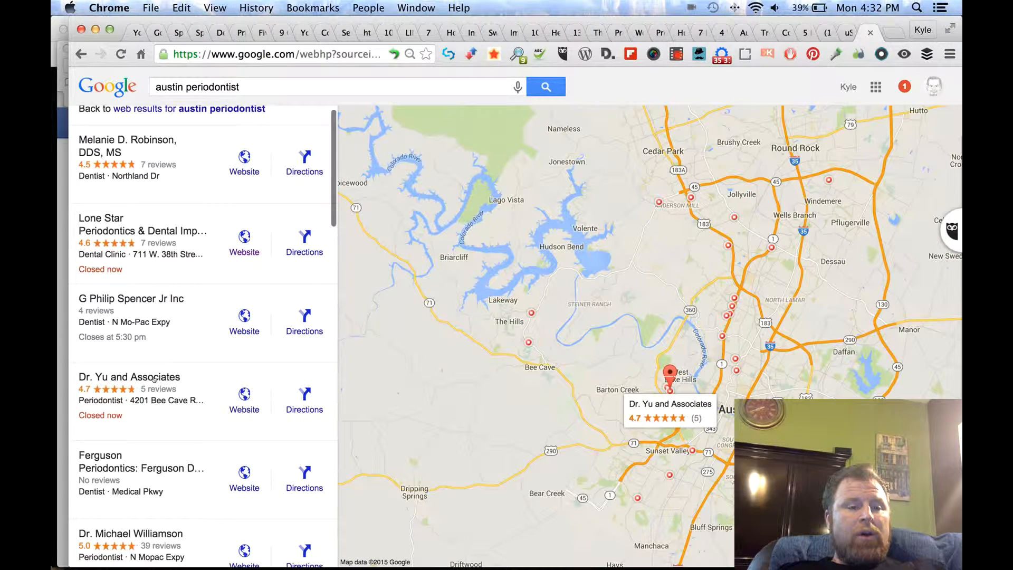
scroll(down, 3)
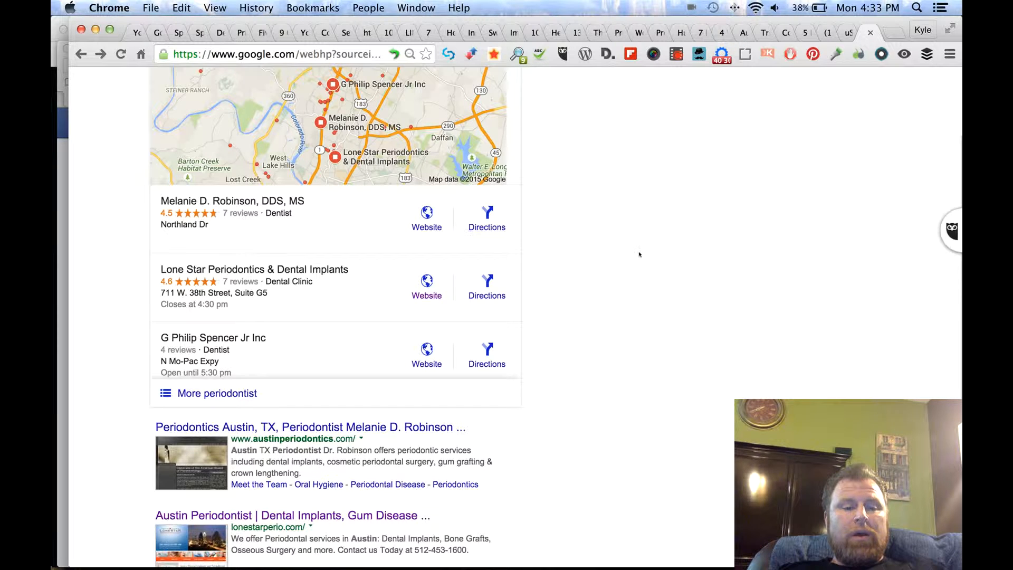
scroll(down, 3)
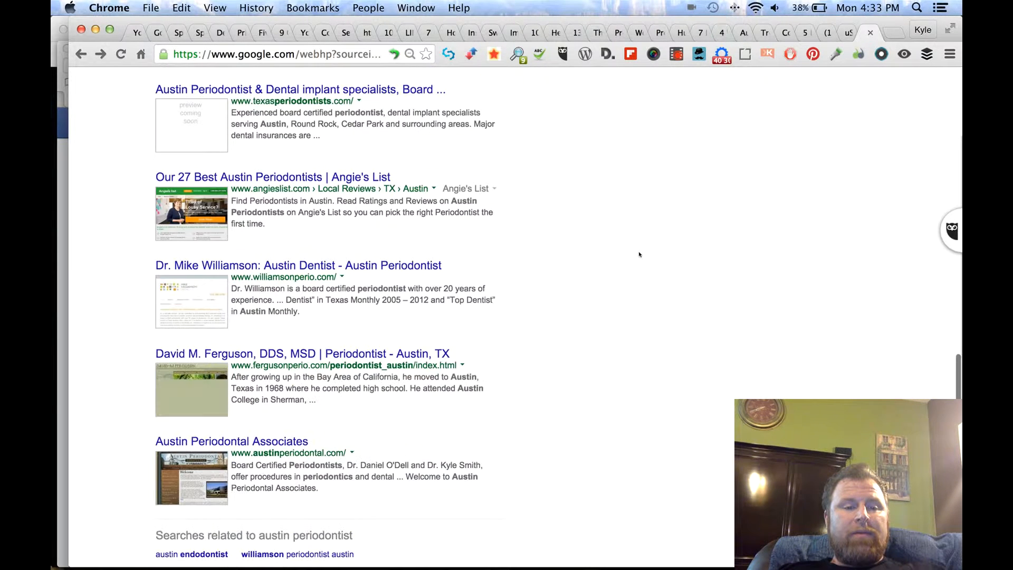
scroll(down, 3)
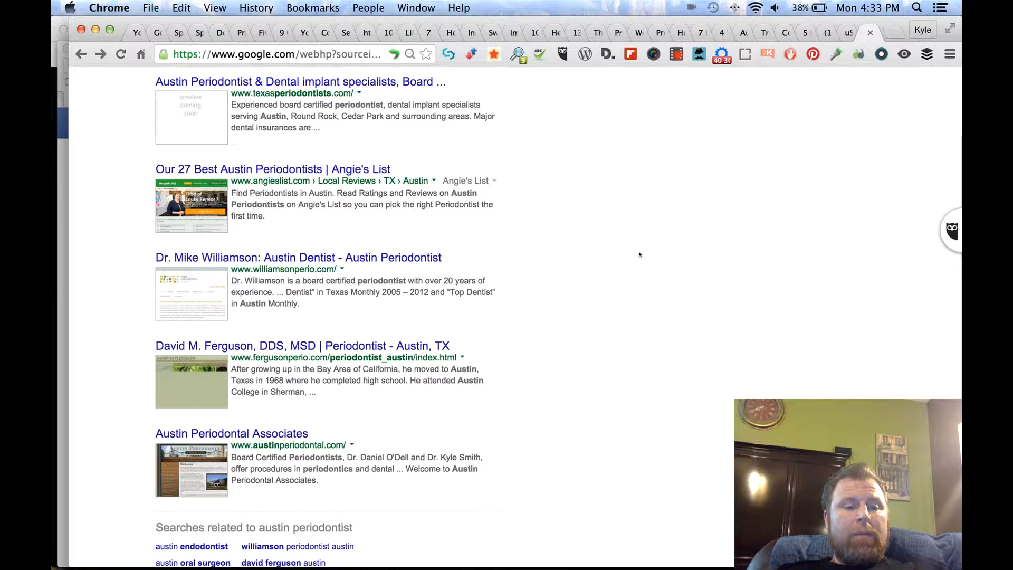
scroll(up, 3)
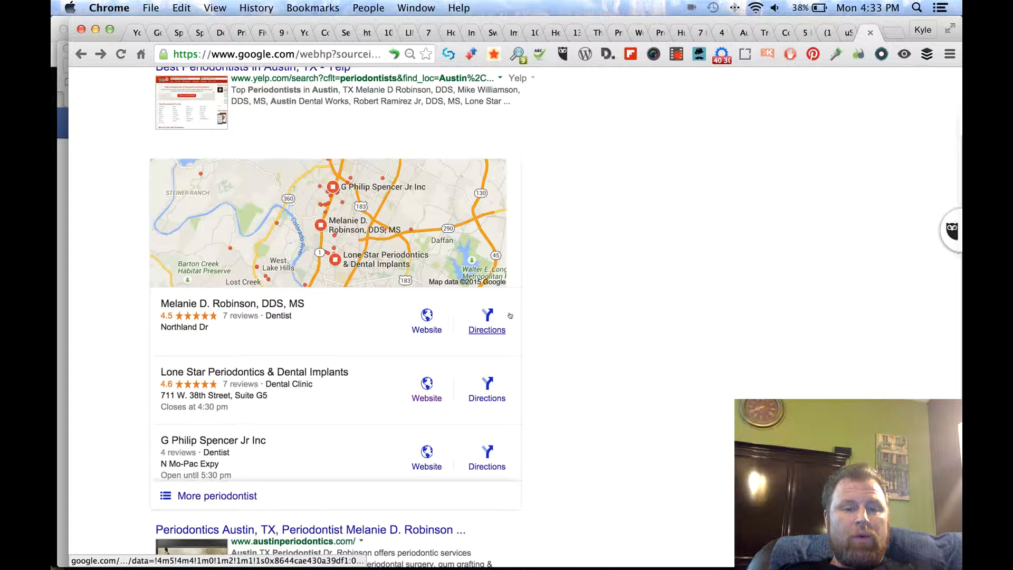
scroll(up, 3)
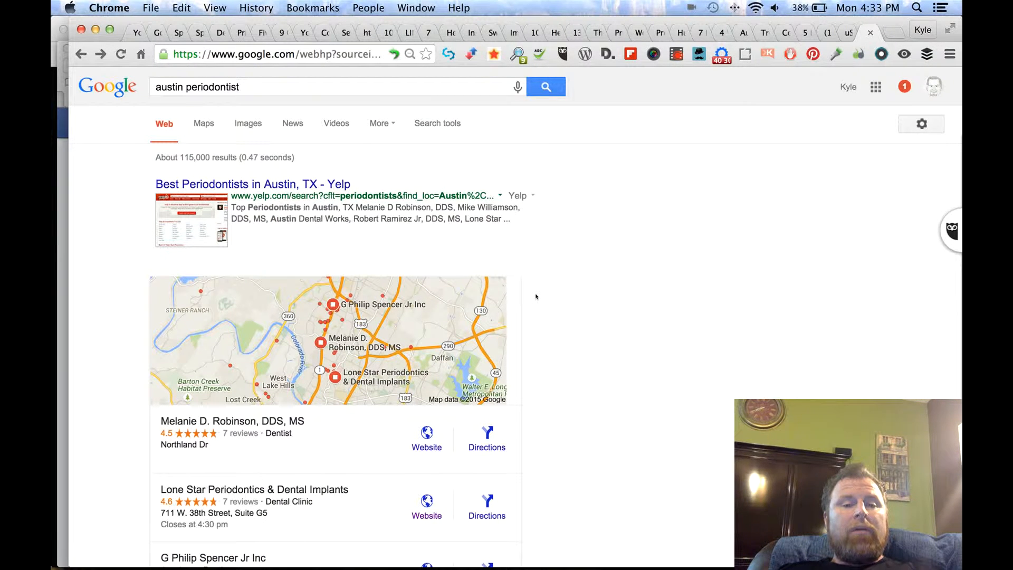
scroll(down, 3)
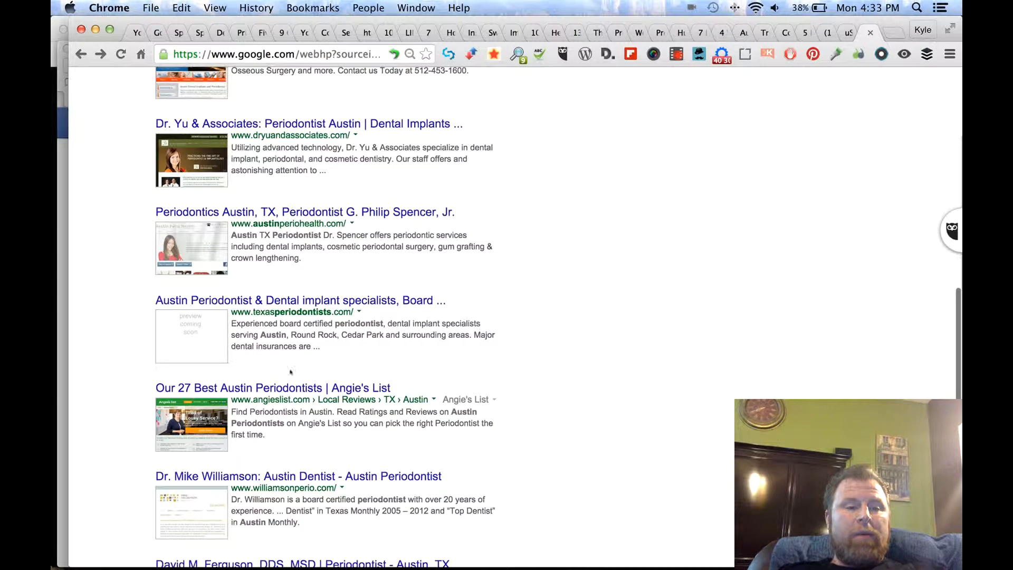
scroll(up, 3)
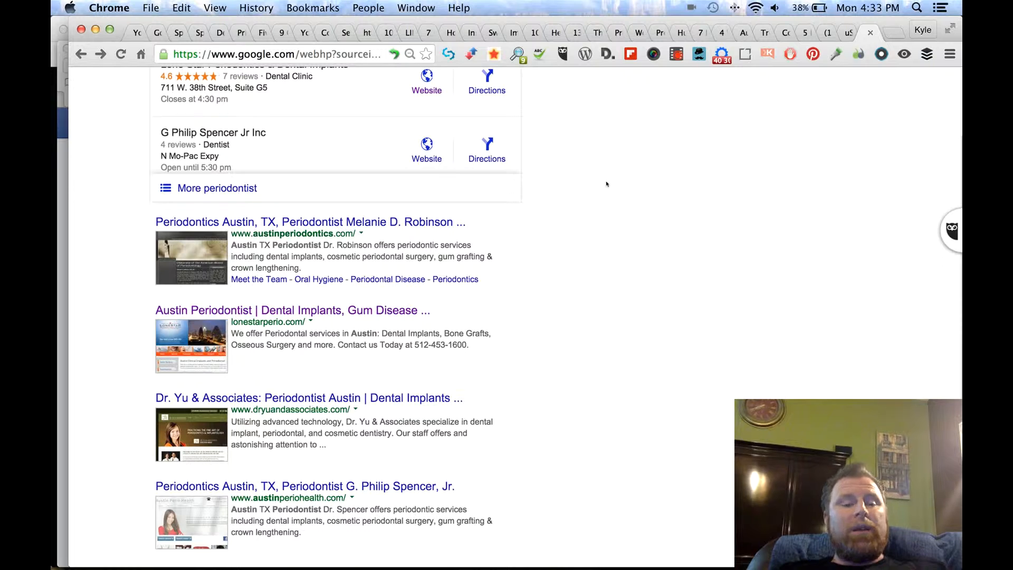
scroll(down, 3)
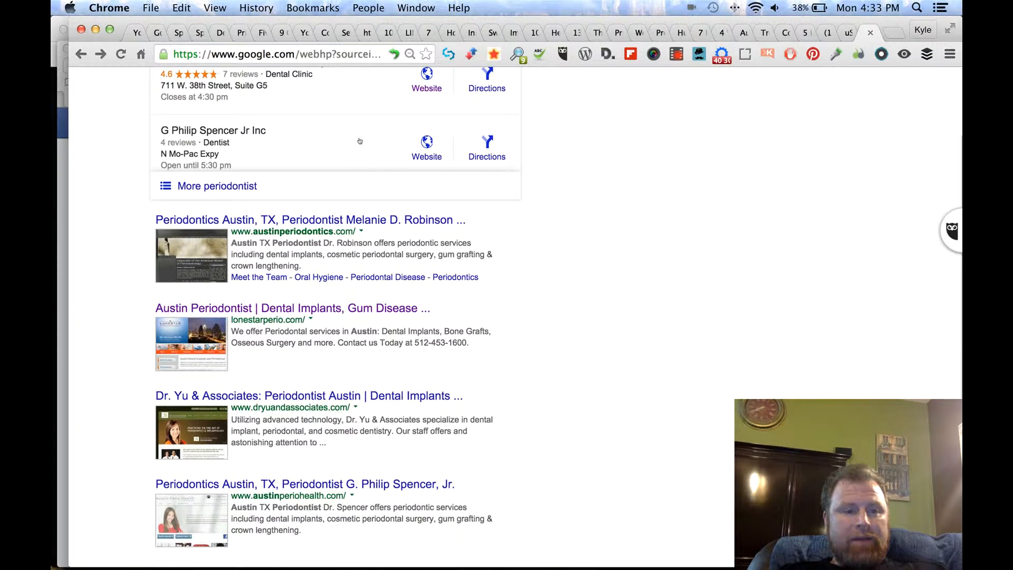
mouse_move(602, 253)
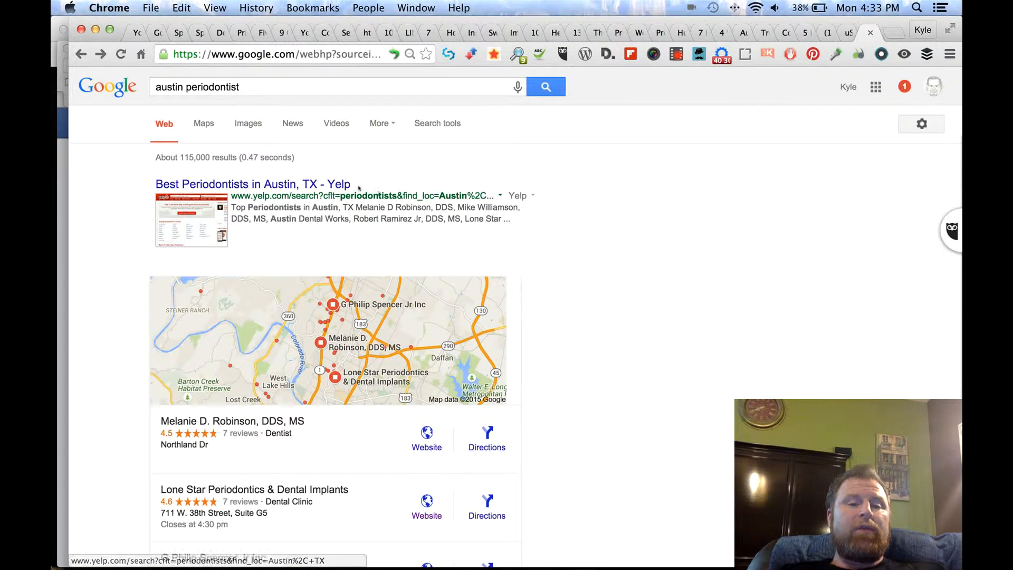
mouse_move(586, 266)
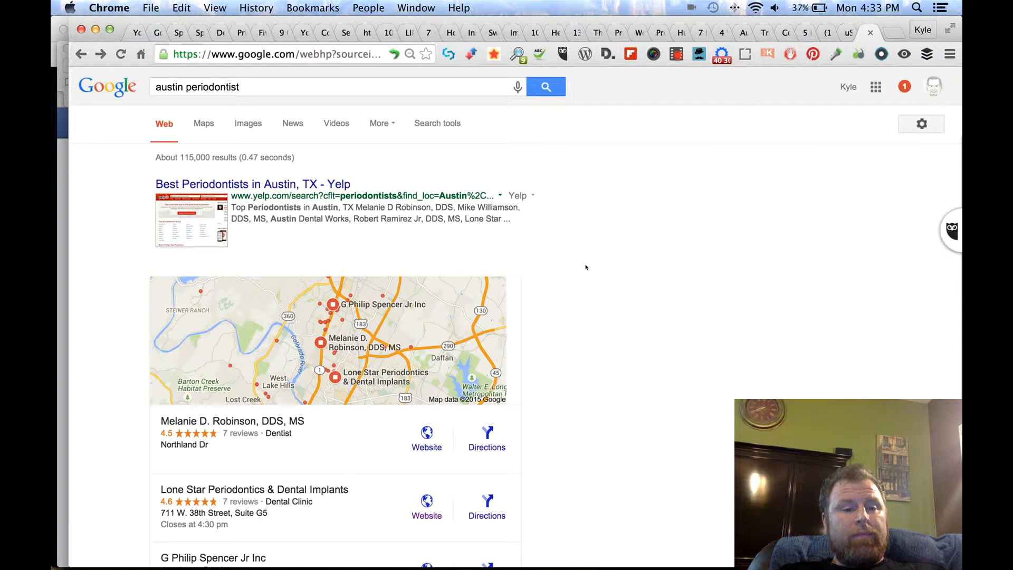
scroll(down, 3)
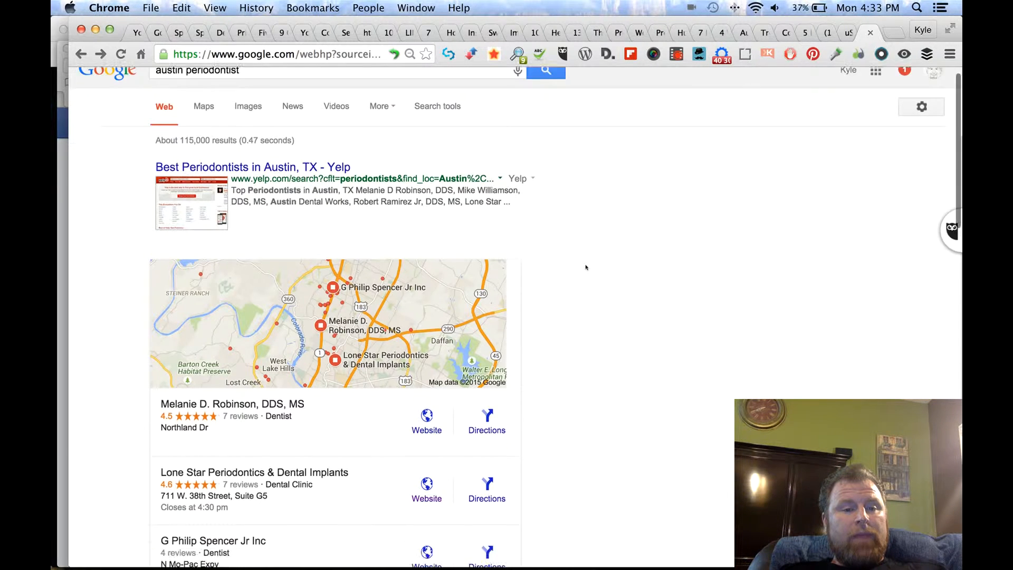
scroll(down, 3)
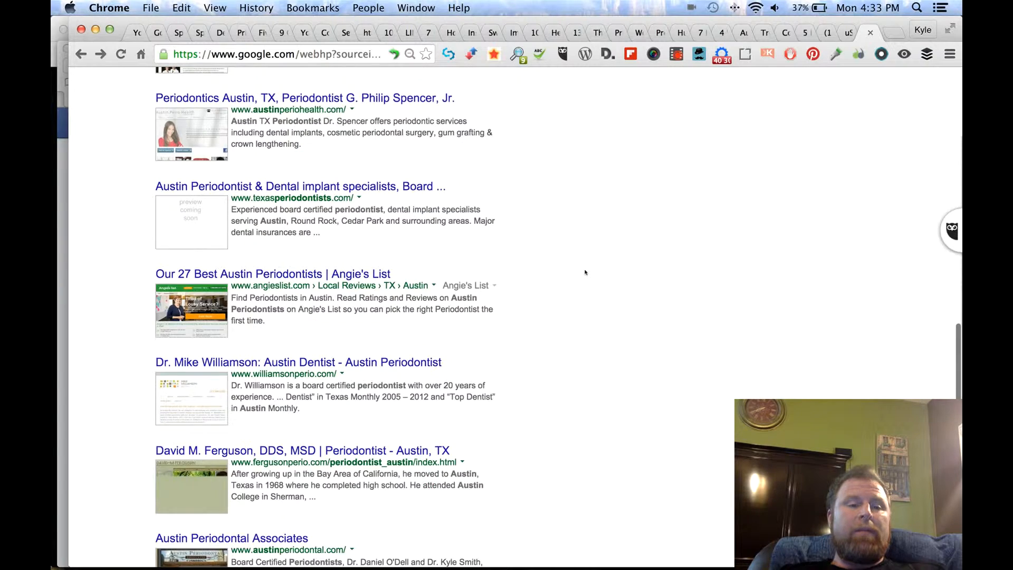
scroll(down, 3)
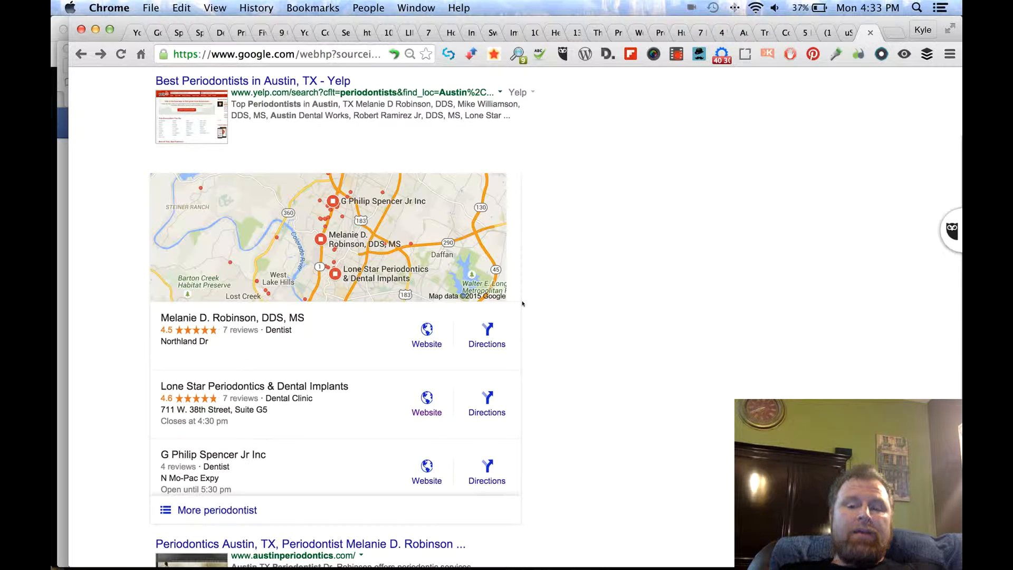
mouse_move(553, 307)
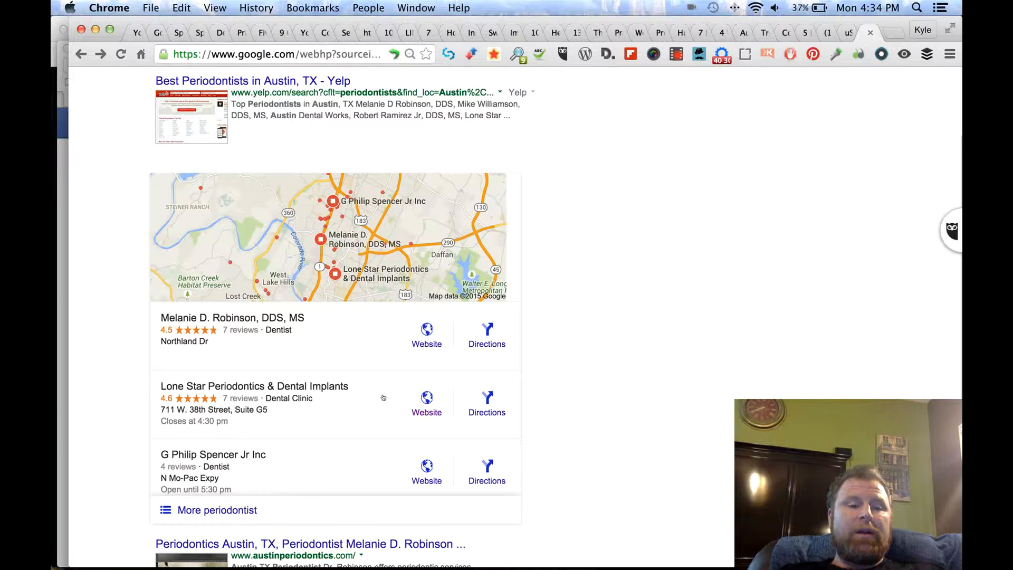
mouse_move(641, 434)
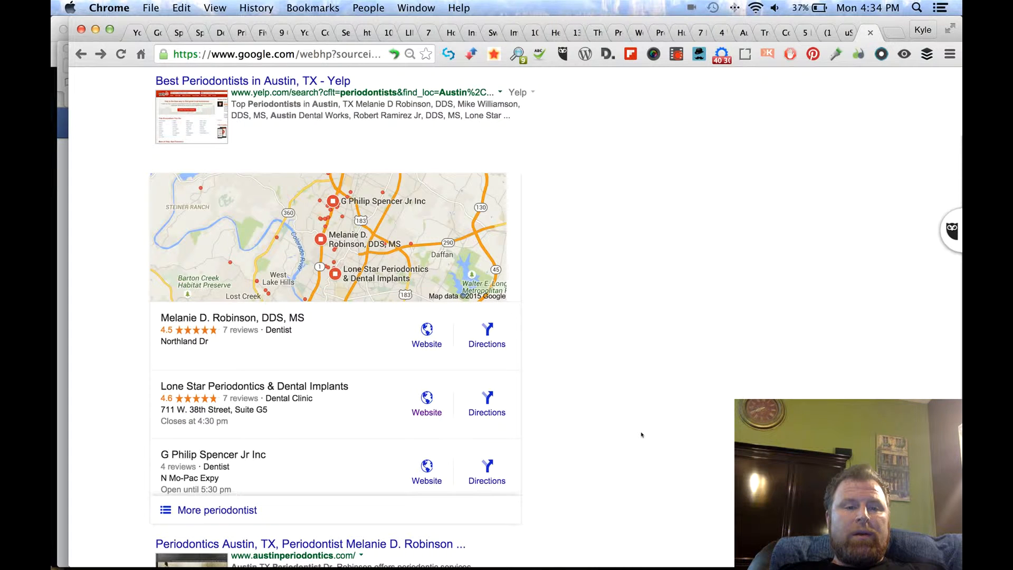
mouse_move(601, 411)
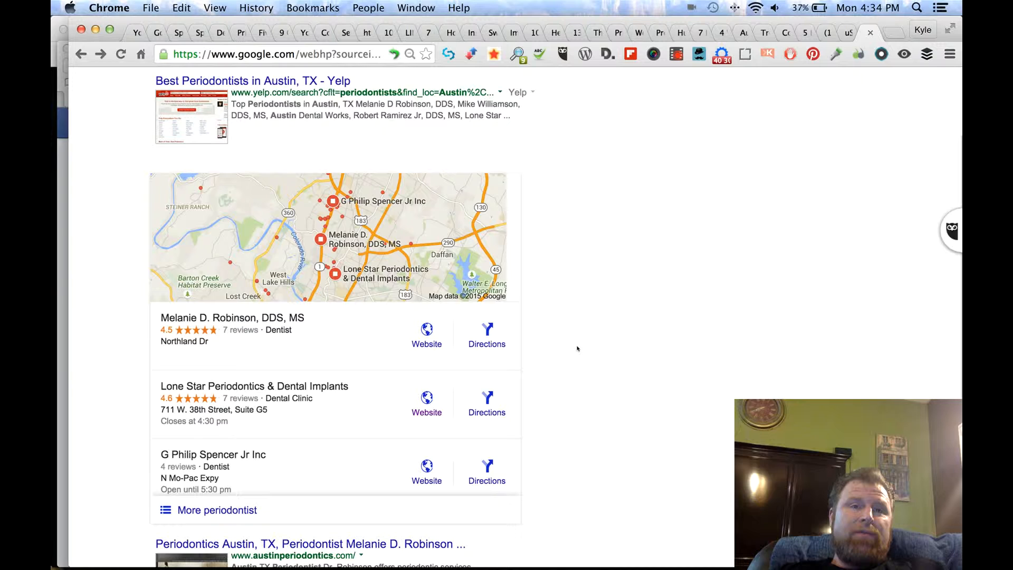
mouse_move(522, 323)
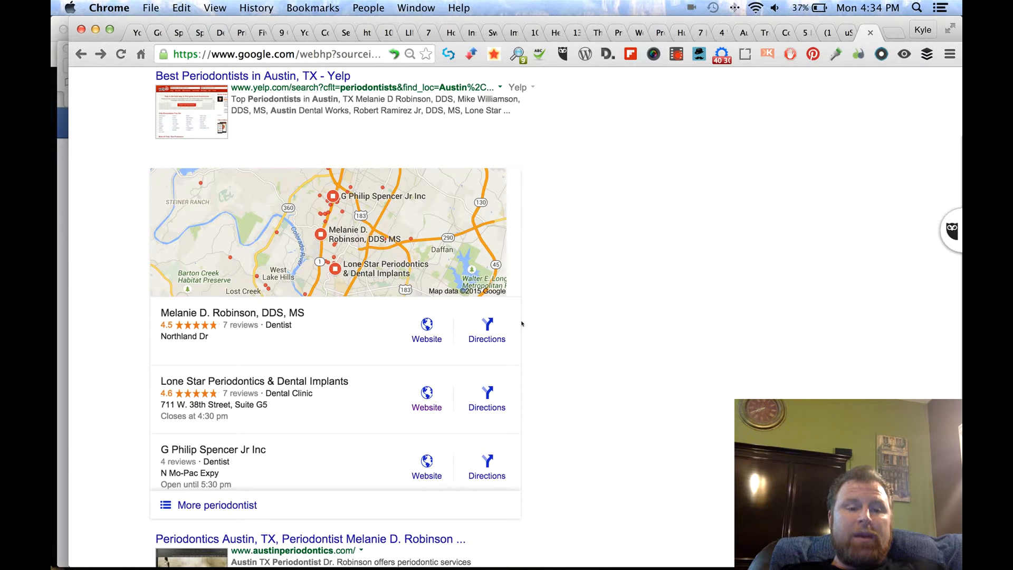
scroll(down, 3)
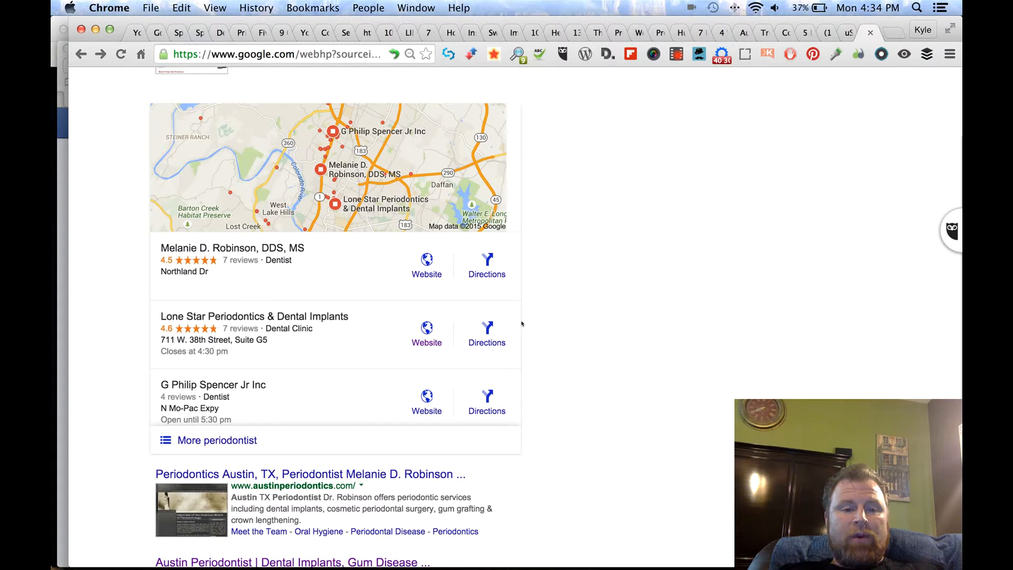
scroll(up, 3)
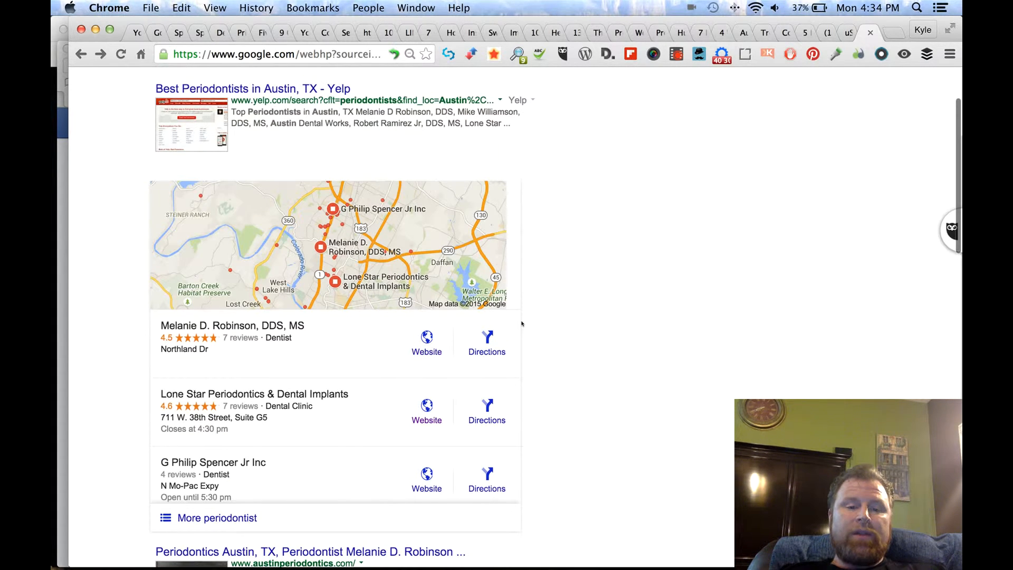